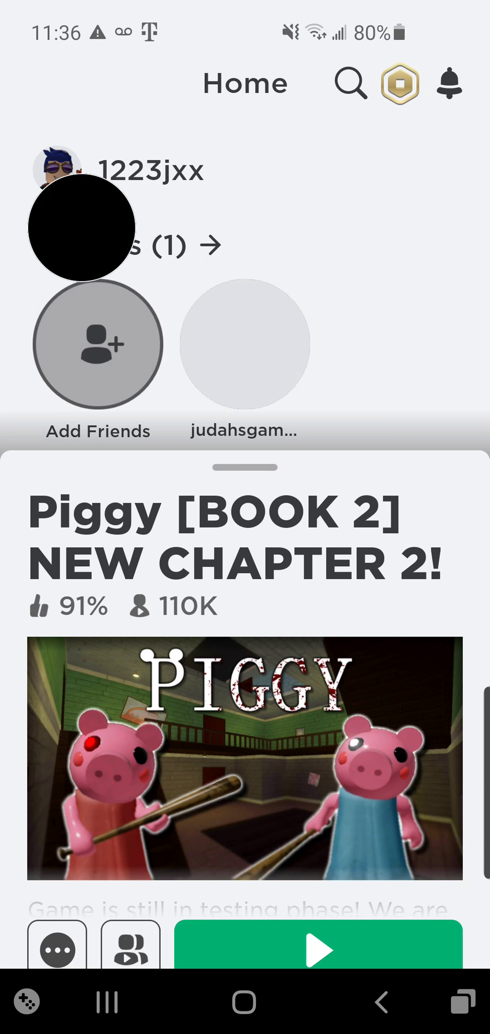
Step: Launch Piggy [BOOK 2] from its Roblox game card and wait for the title menu
left_click(318, 949)
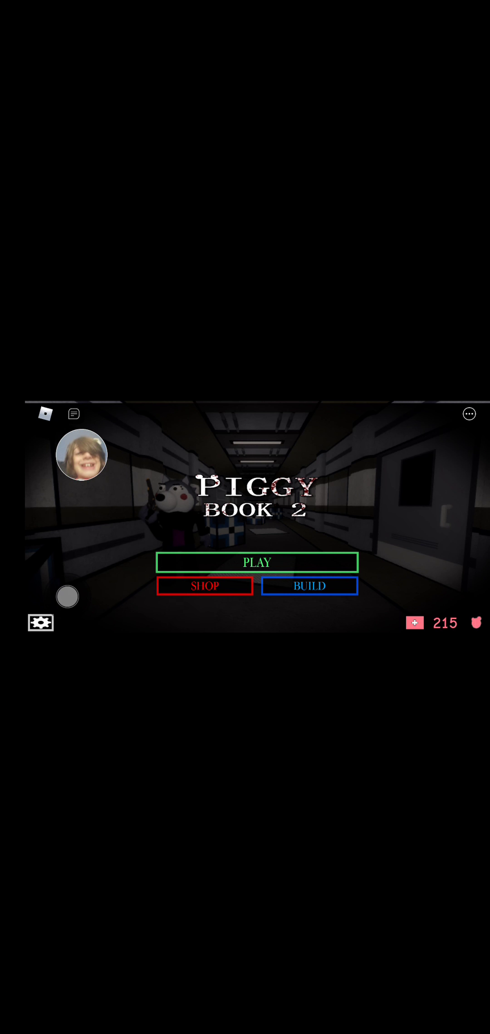
Step: Open the shop and view the 'Skins | Book 2' skins like Officer Doggy and Dessa
left_click(205, 586)
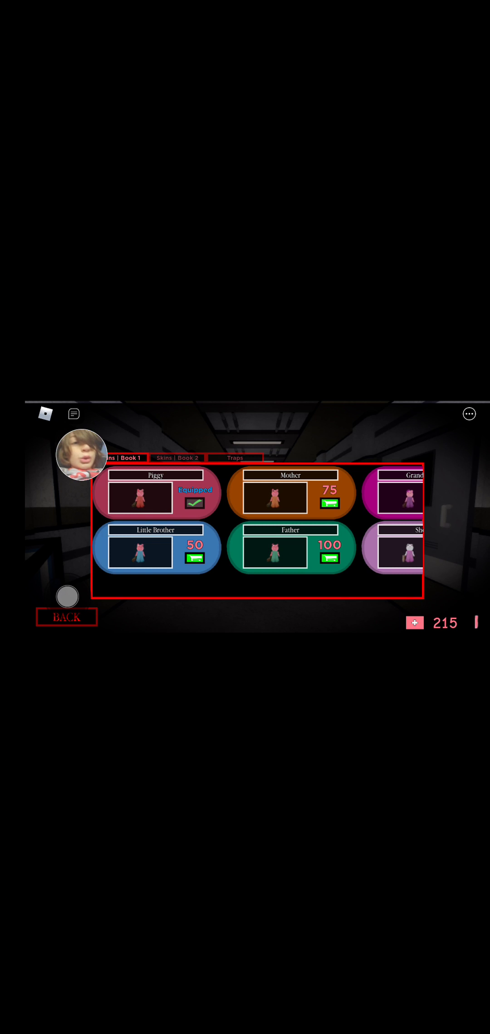
left_click(177, 458)
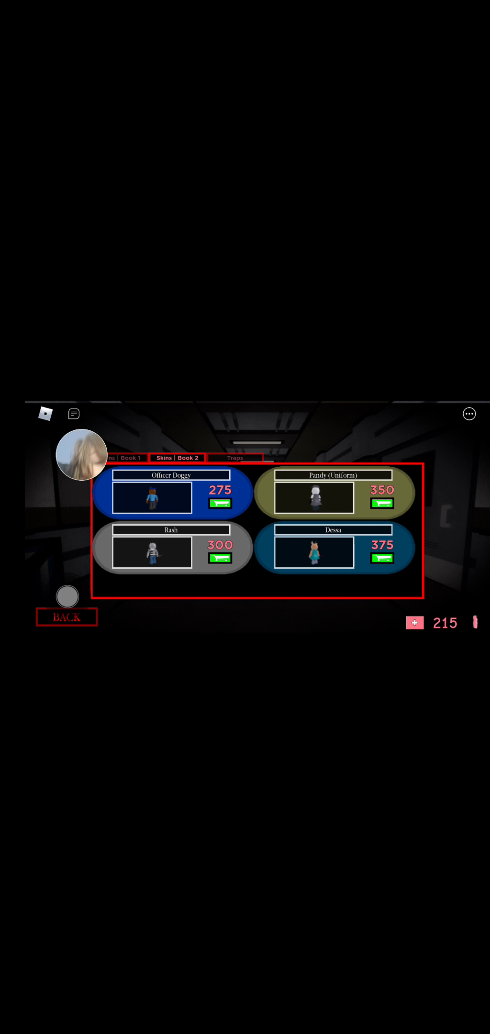
Step: Return to the main menu and pick Book 2 in Book Selection to start the corridor round
left_click(66, 617)
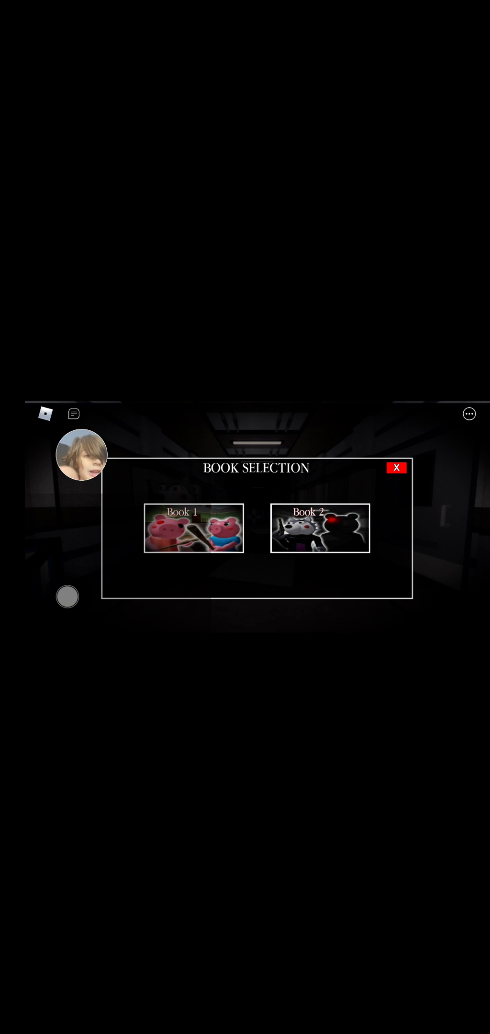
left_click(396, 468)
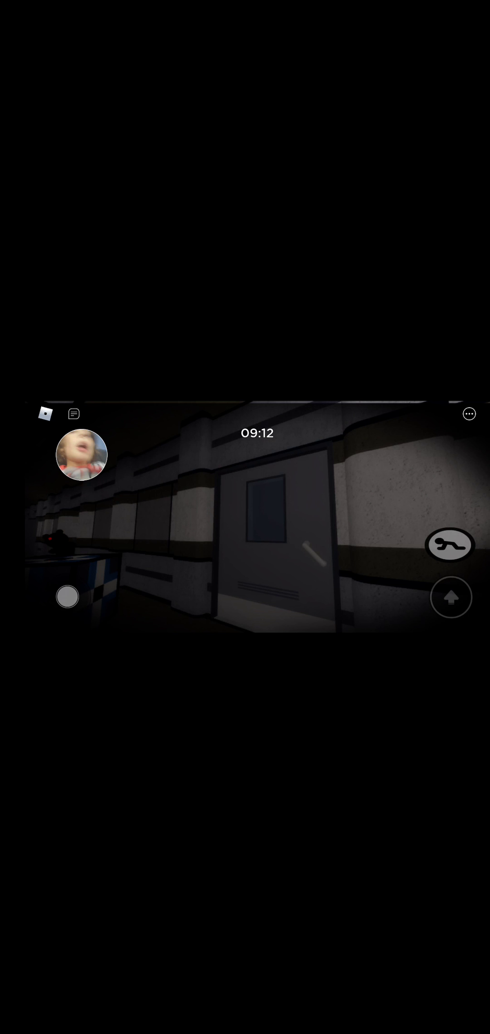